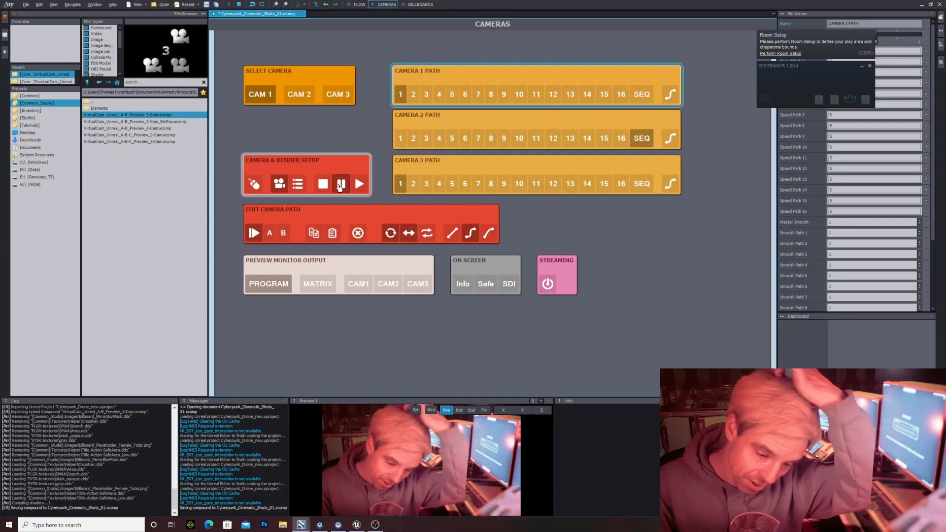
Step: In the piano bar level, scrub the Sequencer between the pianist and bar-woman shots
left_click(341, 184)
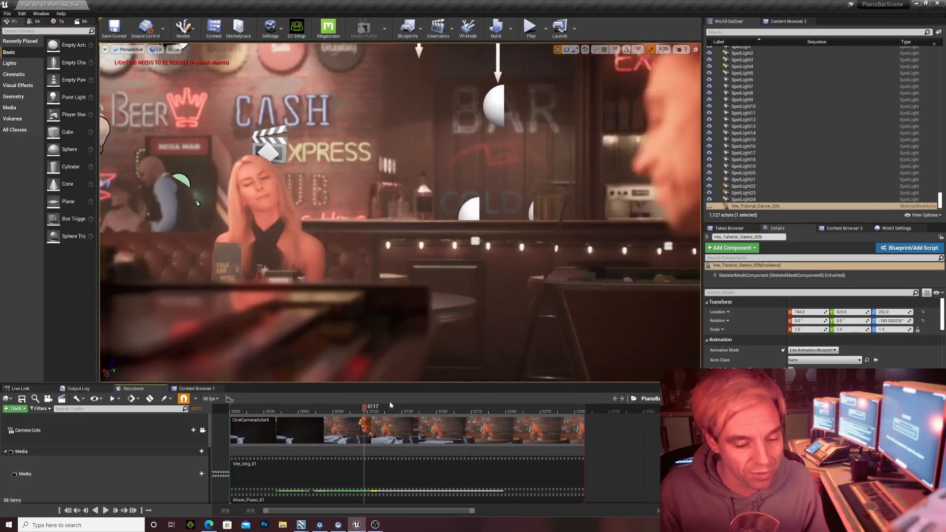
left_click_drag(364, 416, 315, 416)
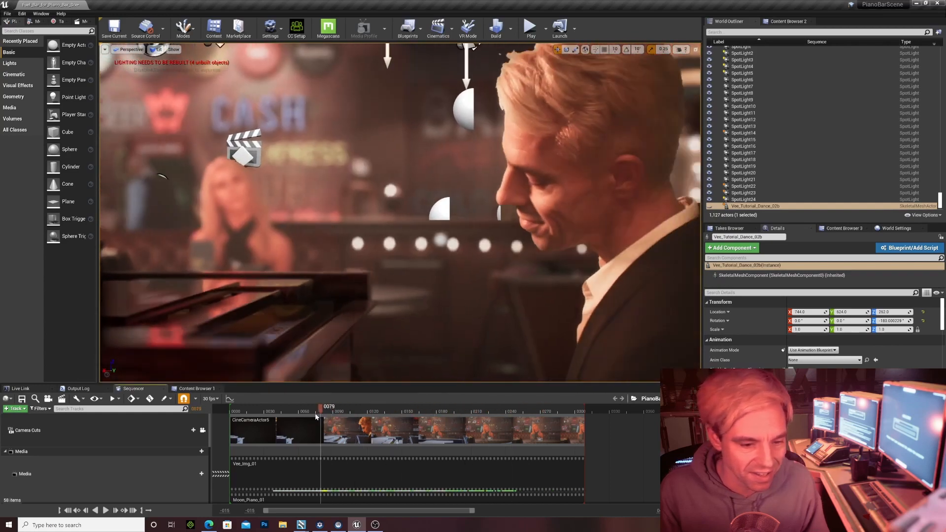
left_click_drag(317, 412, 260, 411)
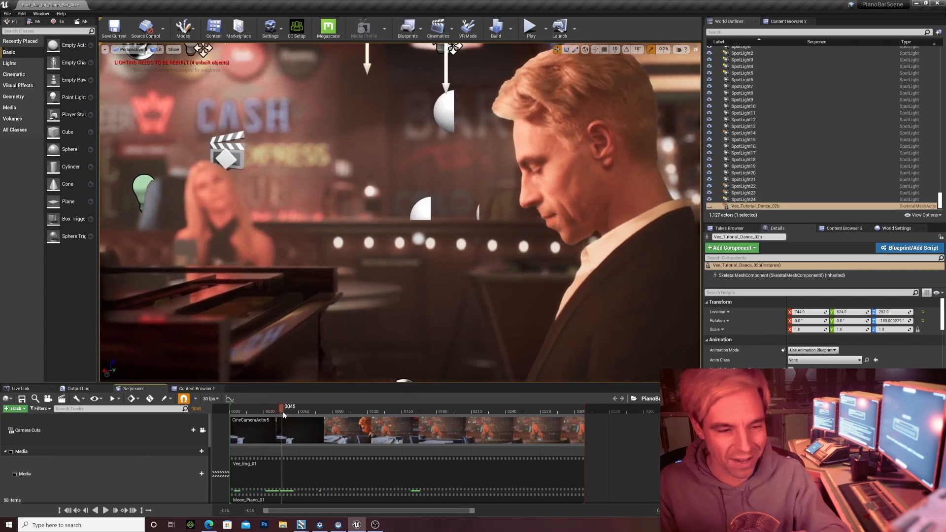
left_click_drag(284, 406, 314, 406)
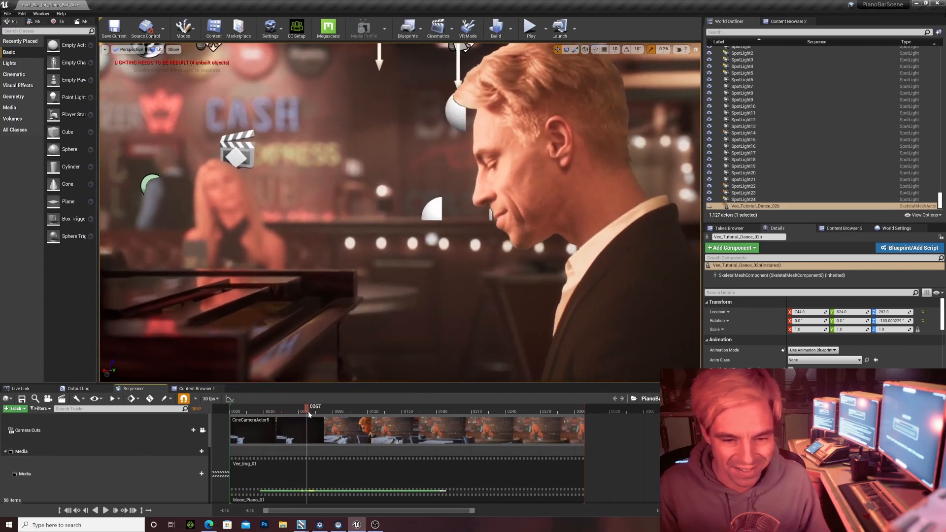
left_click_drag(309, 411, 379, 412)
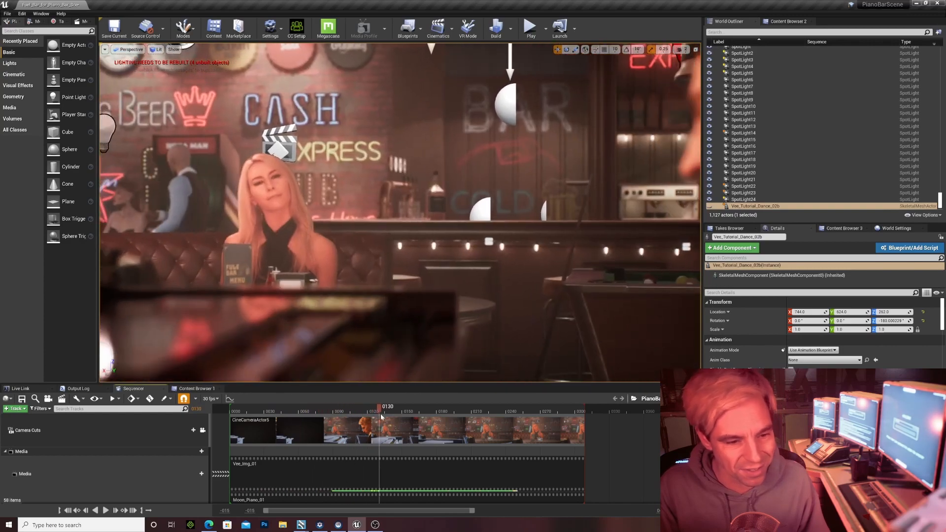
left_click_drag(379, 413, 374, 413)
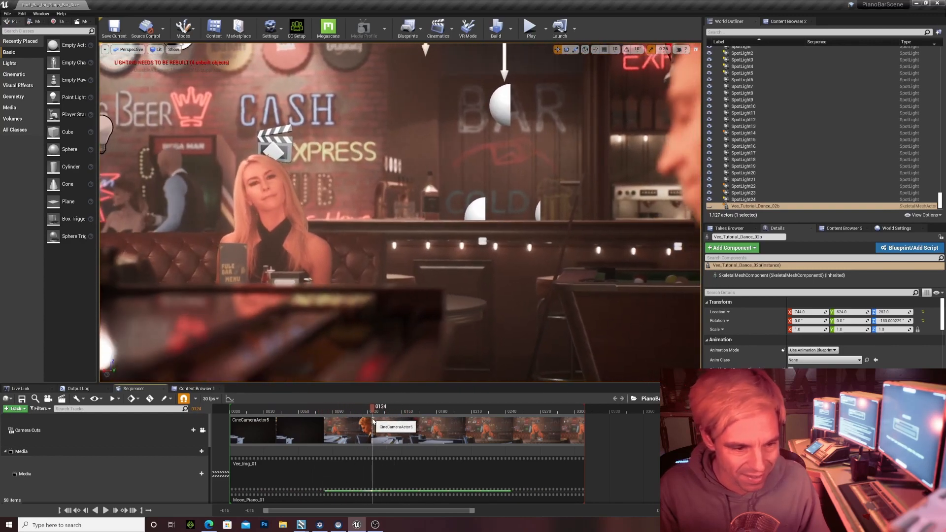
left_click_drag(373, 411, 312, 412)
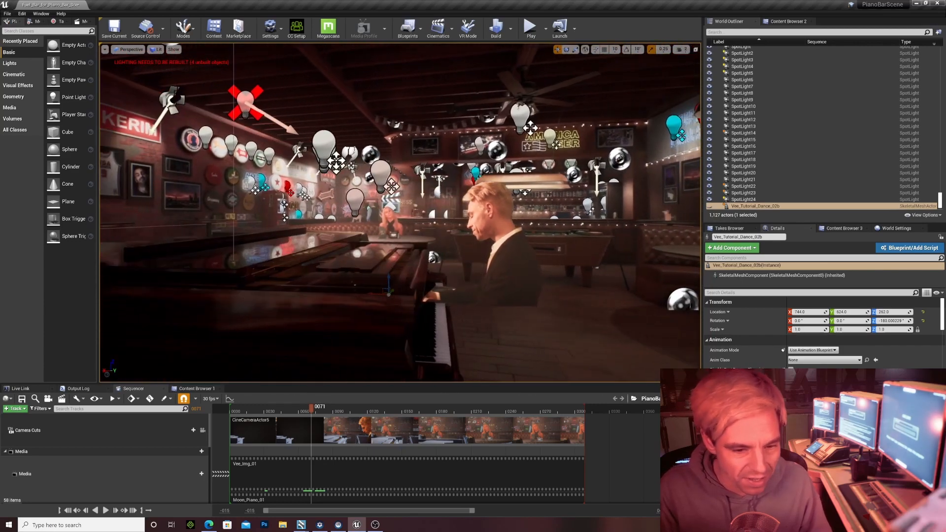
mouse_move(67, 184)
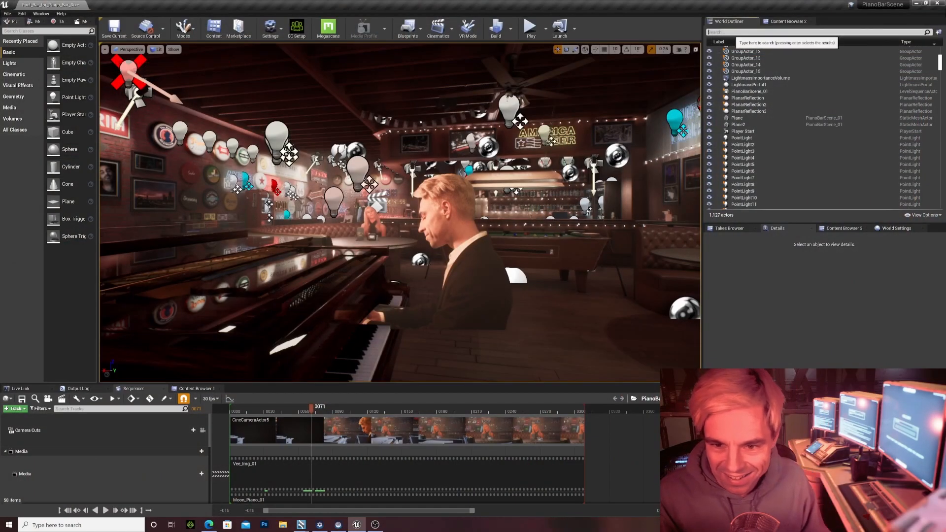
Step: Filter the World Outliner by 'cine' and select CineCameraActor5 to preview its shot
type("cine")
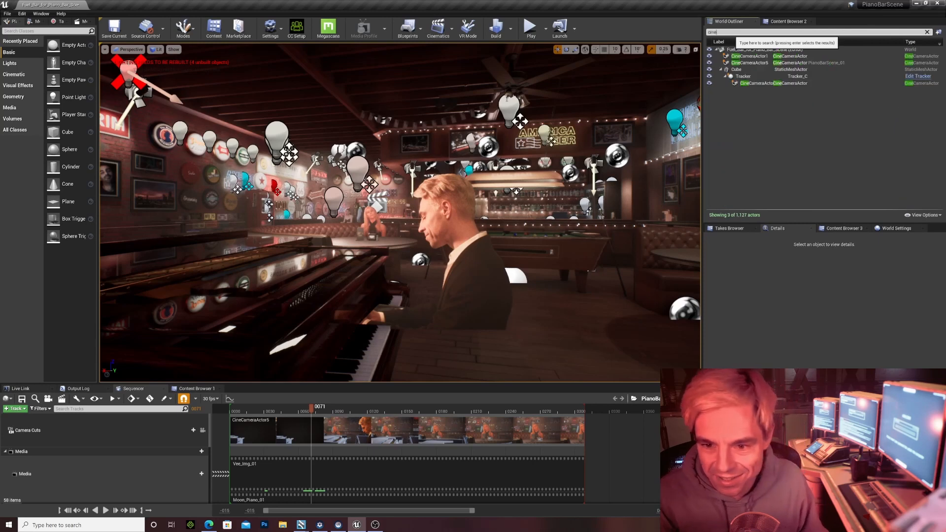
left_click(772, 83)
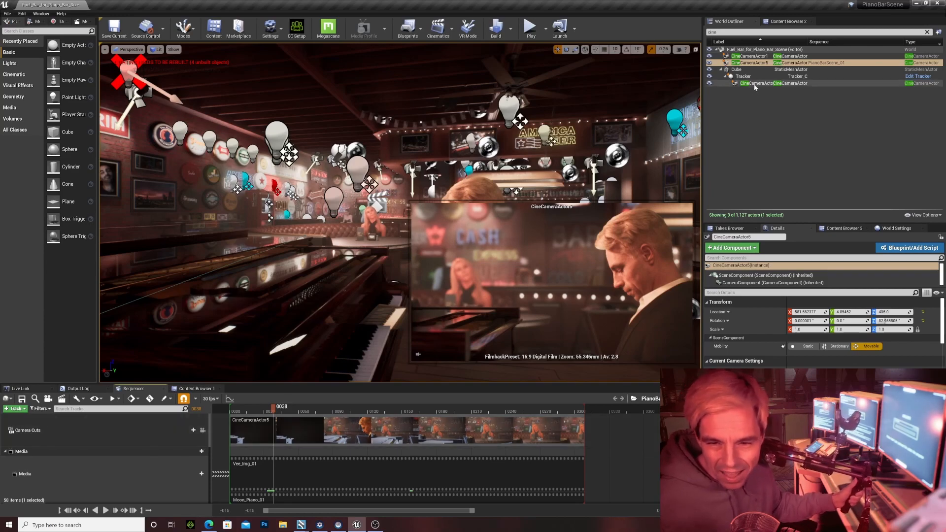
Step: Select the tracker-parented CineCameraActor3 to preview its tighter pianist shot
left_click(761, 83)
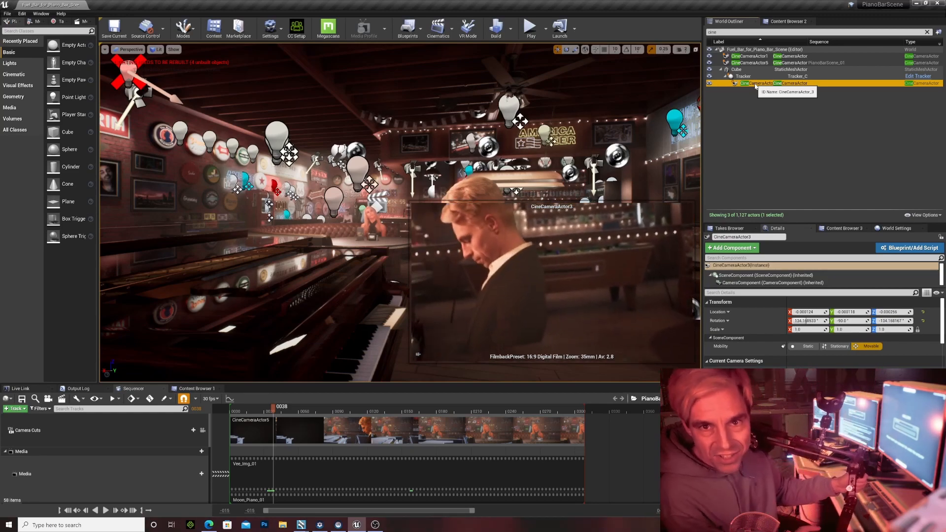
Step: Alt+Tab from Unreal Editor back to the Aximmetry CAMERAS control board
key("alt+tab")
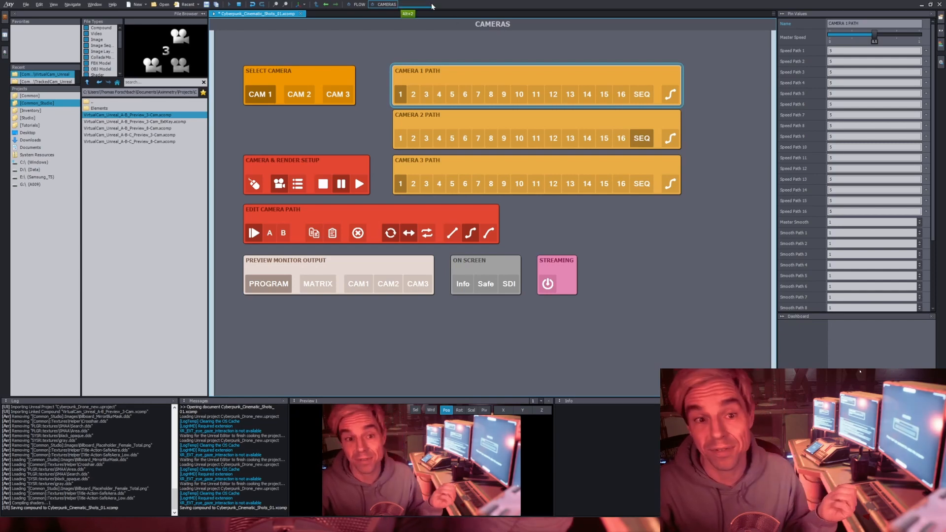
Step: Toggle Lit on Billboard 2, then set Billboard 1's Lit to On
left_click(418, 4)
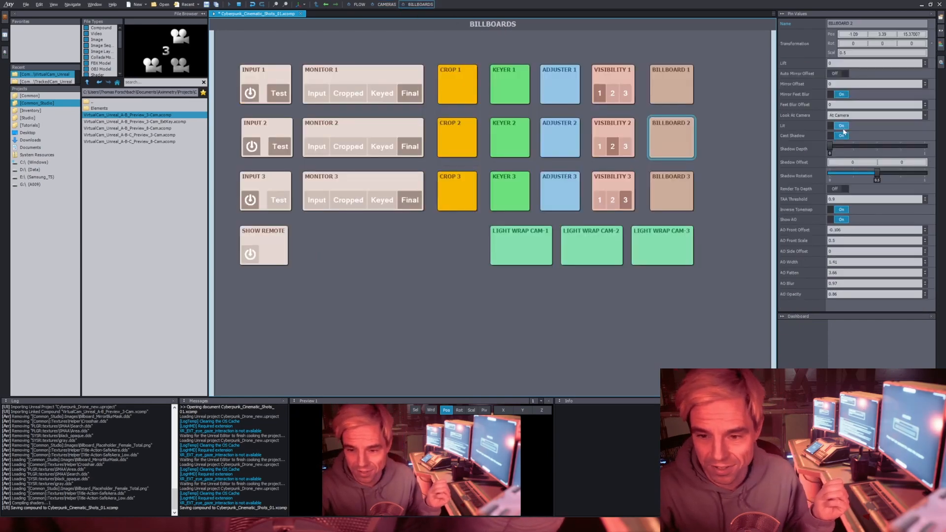
left_click(841, 126)
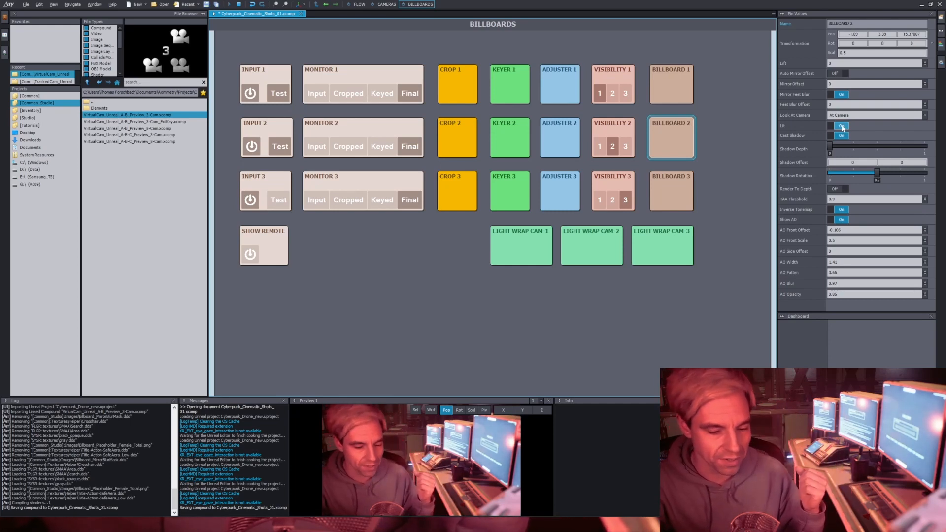
left_click(841, 126)
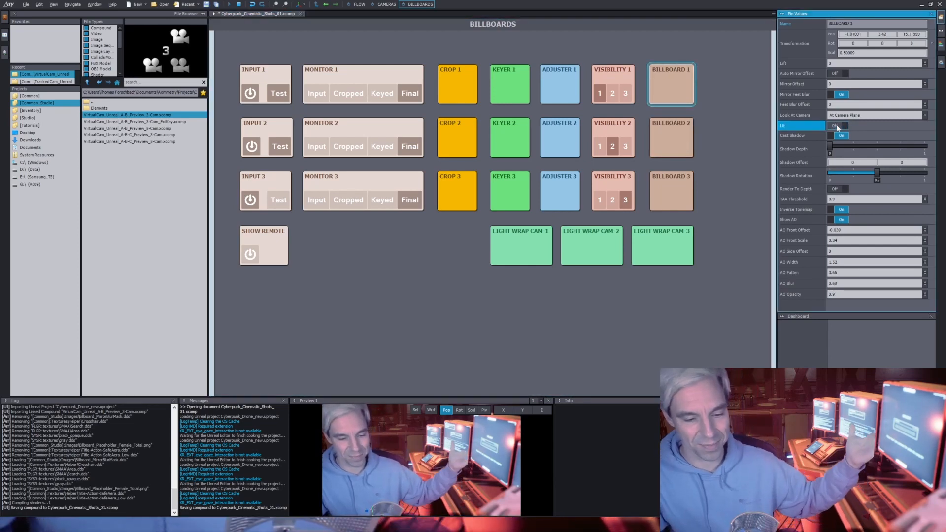
left_click(838, 126)
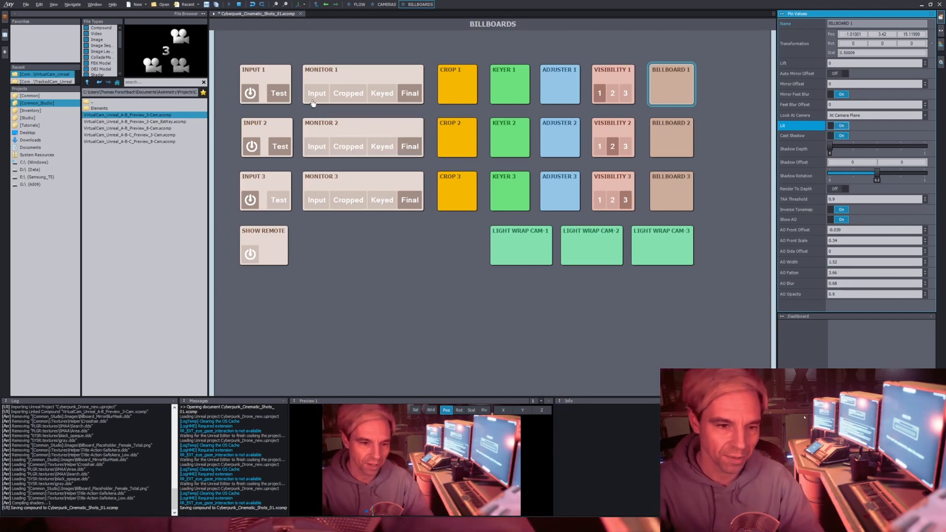
Step: Preview MONITOR 1's raw Input feed, return to Final, then show the CAMERAS page
left_click(264, 83)
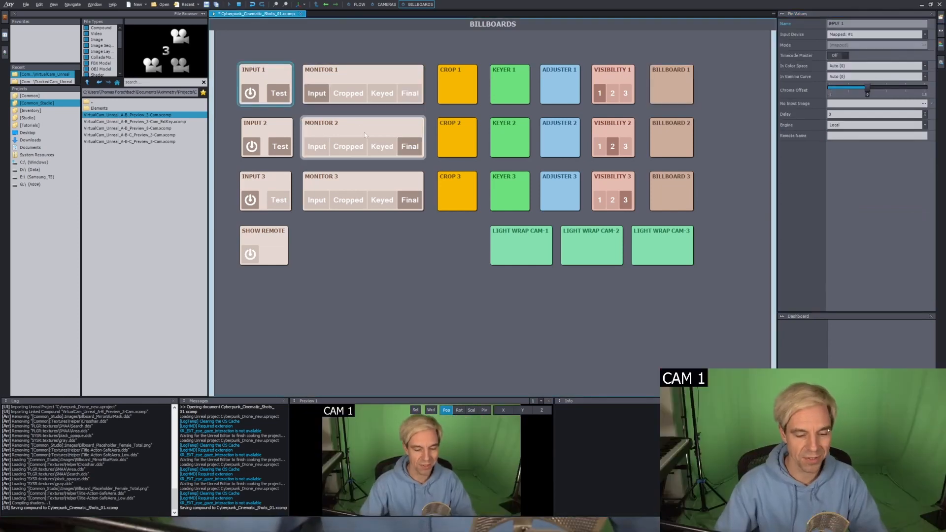
left_click(508, 83)
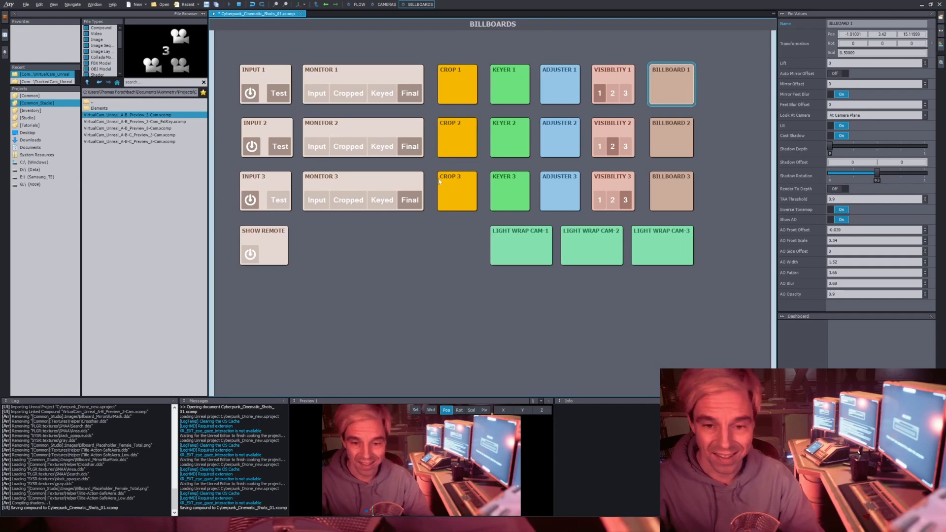
left_click(385, 4)
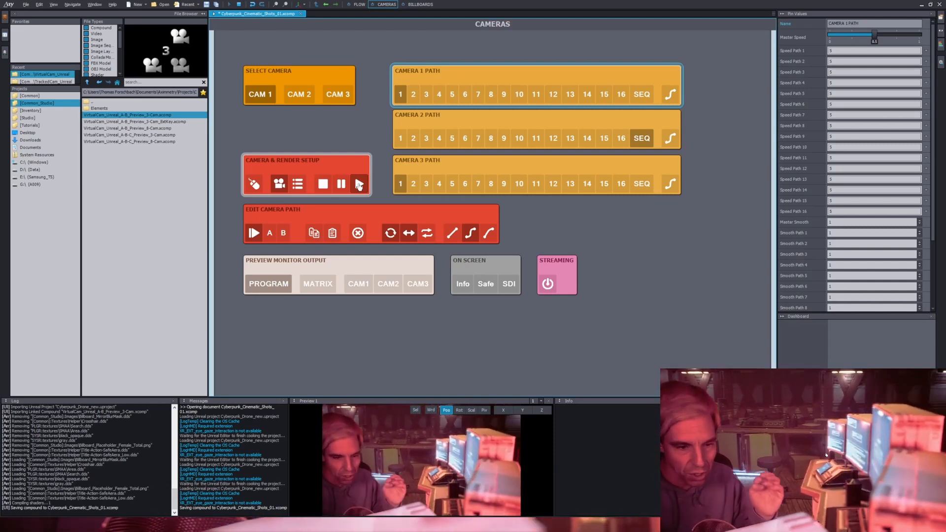
Step: Play then pause the virtual camera path, and return to the BILLBOARDS page
left_click(341, 184)
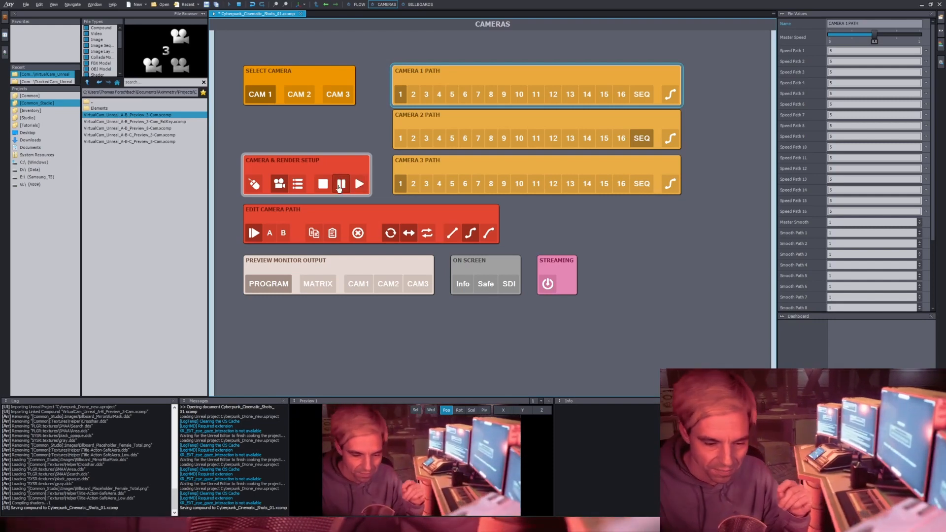
left_click(341, 183)
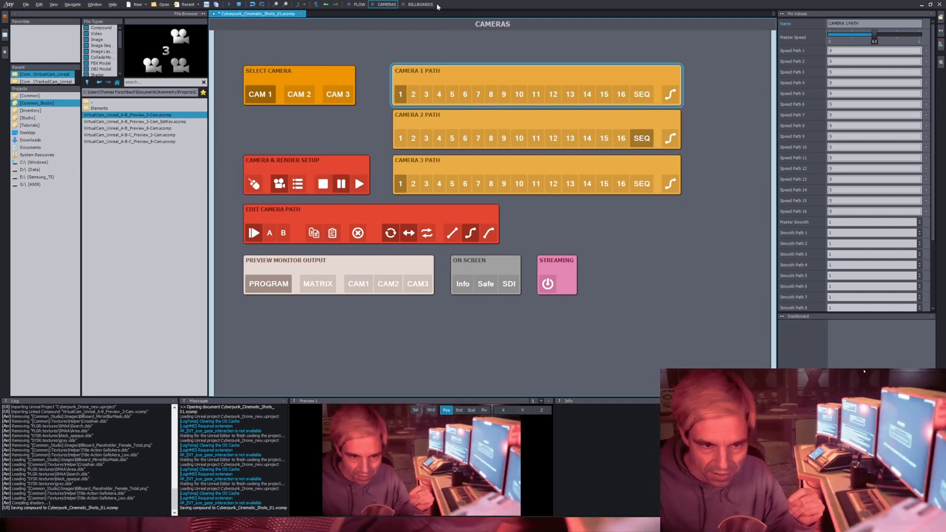
left_click(419, 5)
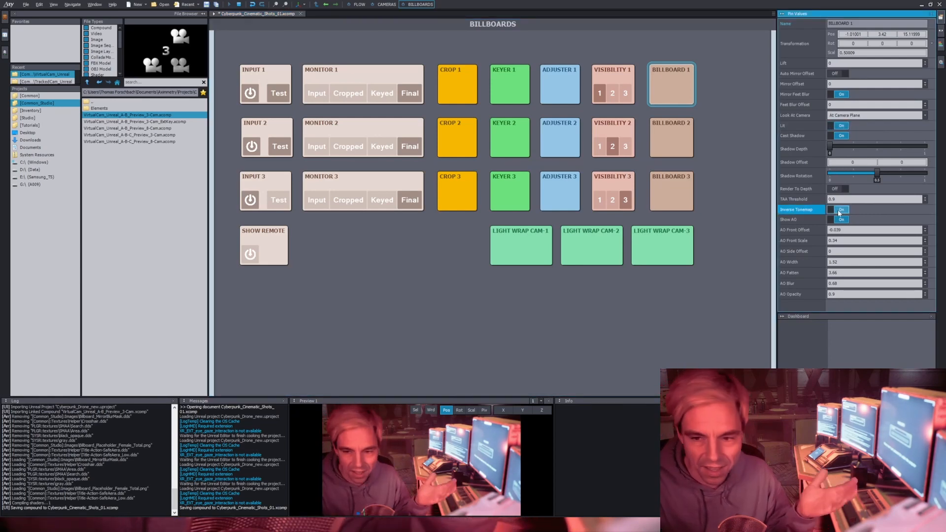
Step: Toggle Active on LIGHT WRAP CAM-1, then select CAM 2 as the output camera
left_click(521, 245)
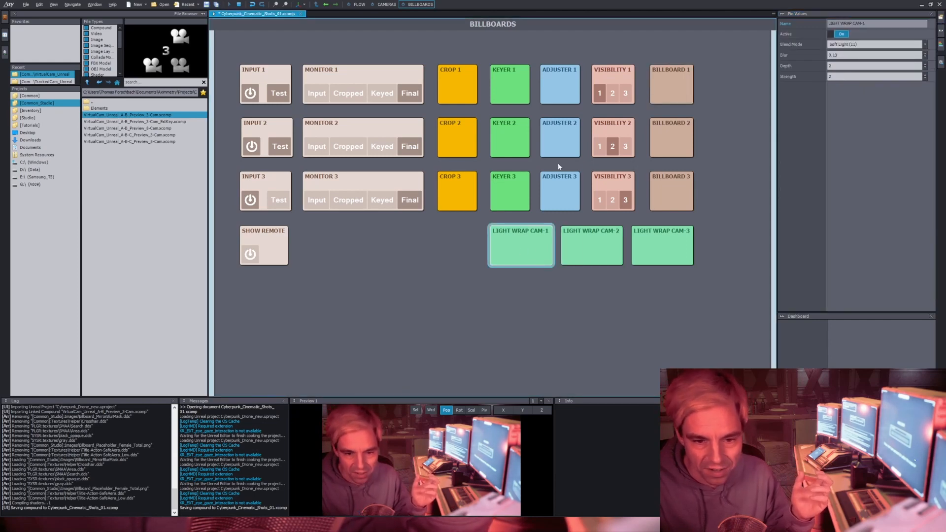
left_click(387, 4)
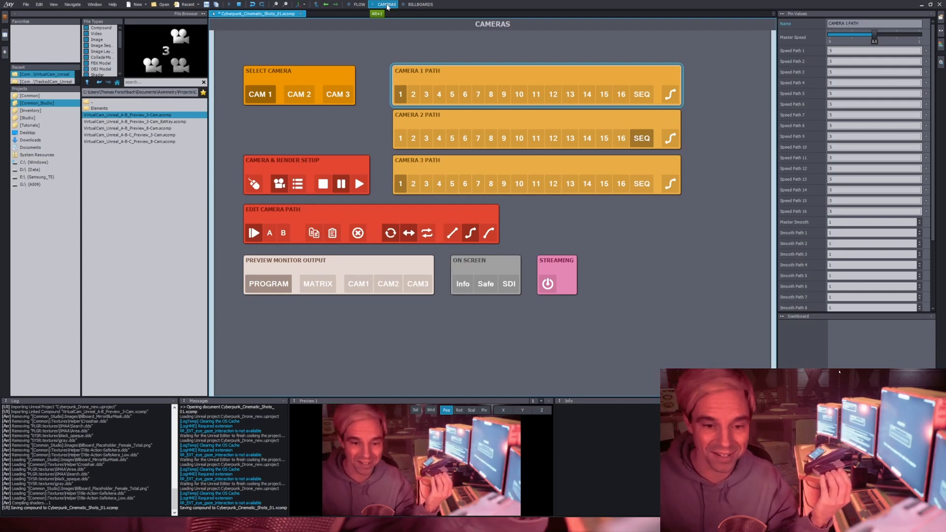
left_click(298, 94)
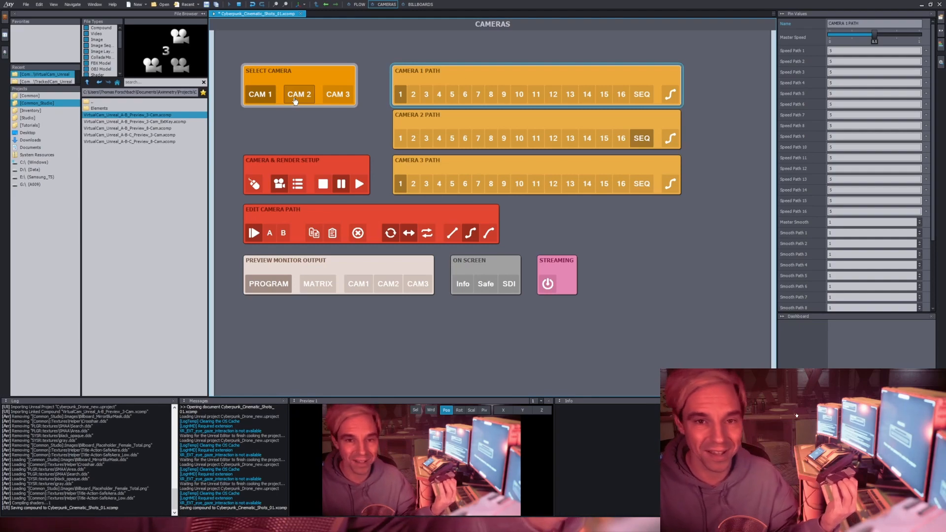